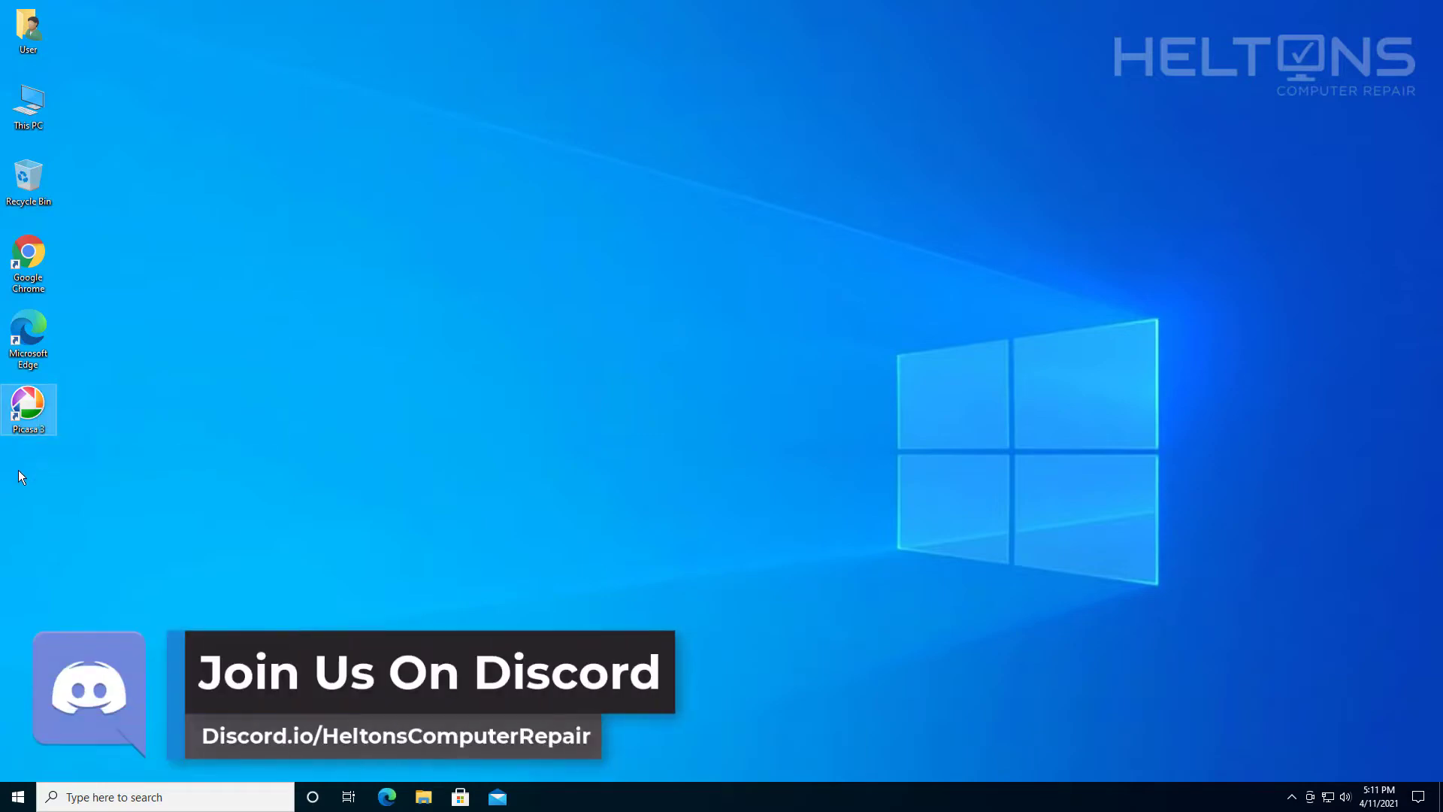
mouse_move(503, 438)
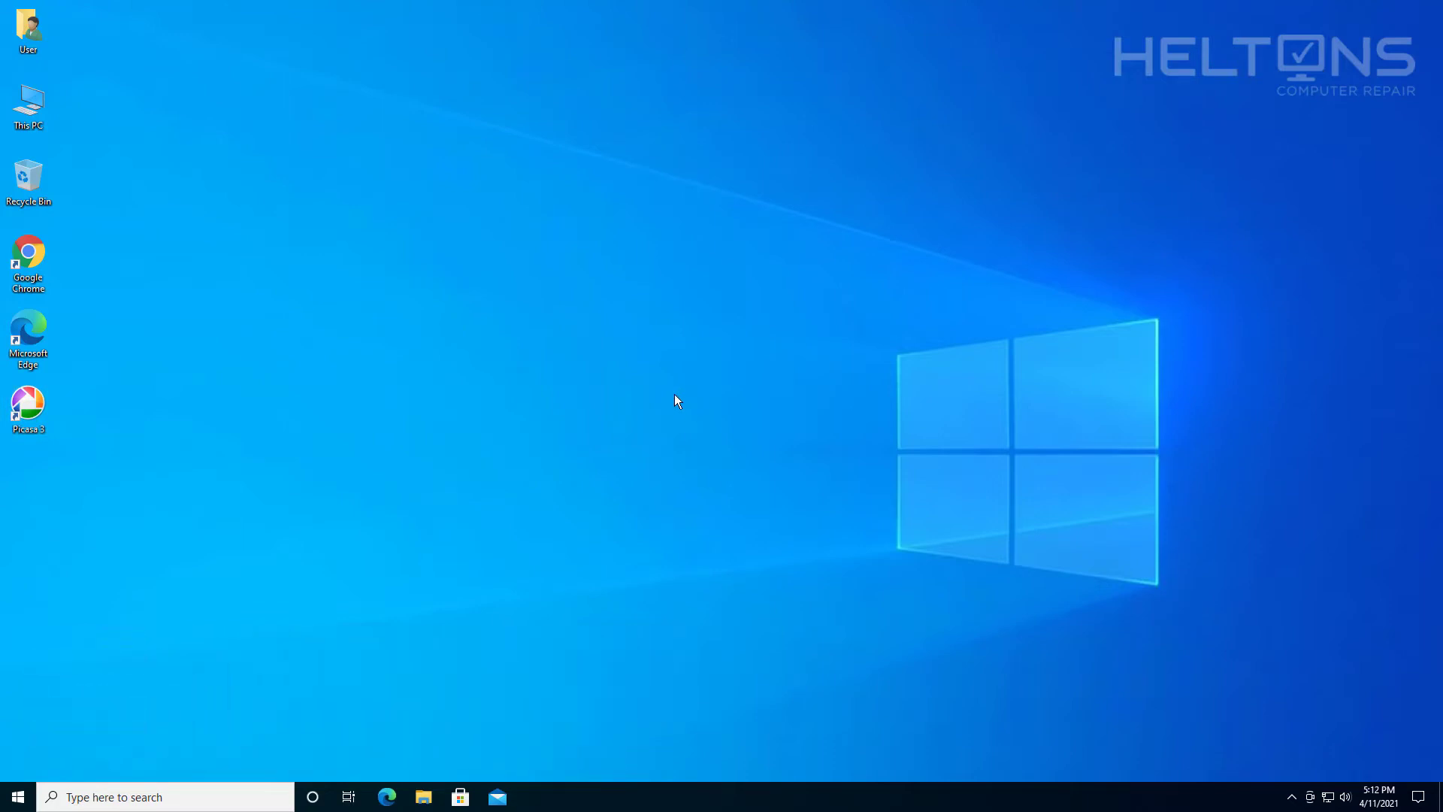
mouse_move(676, 400)
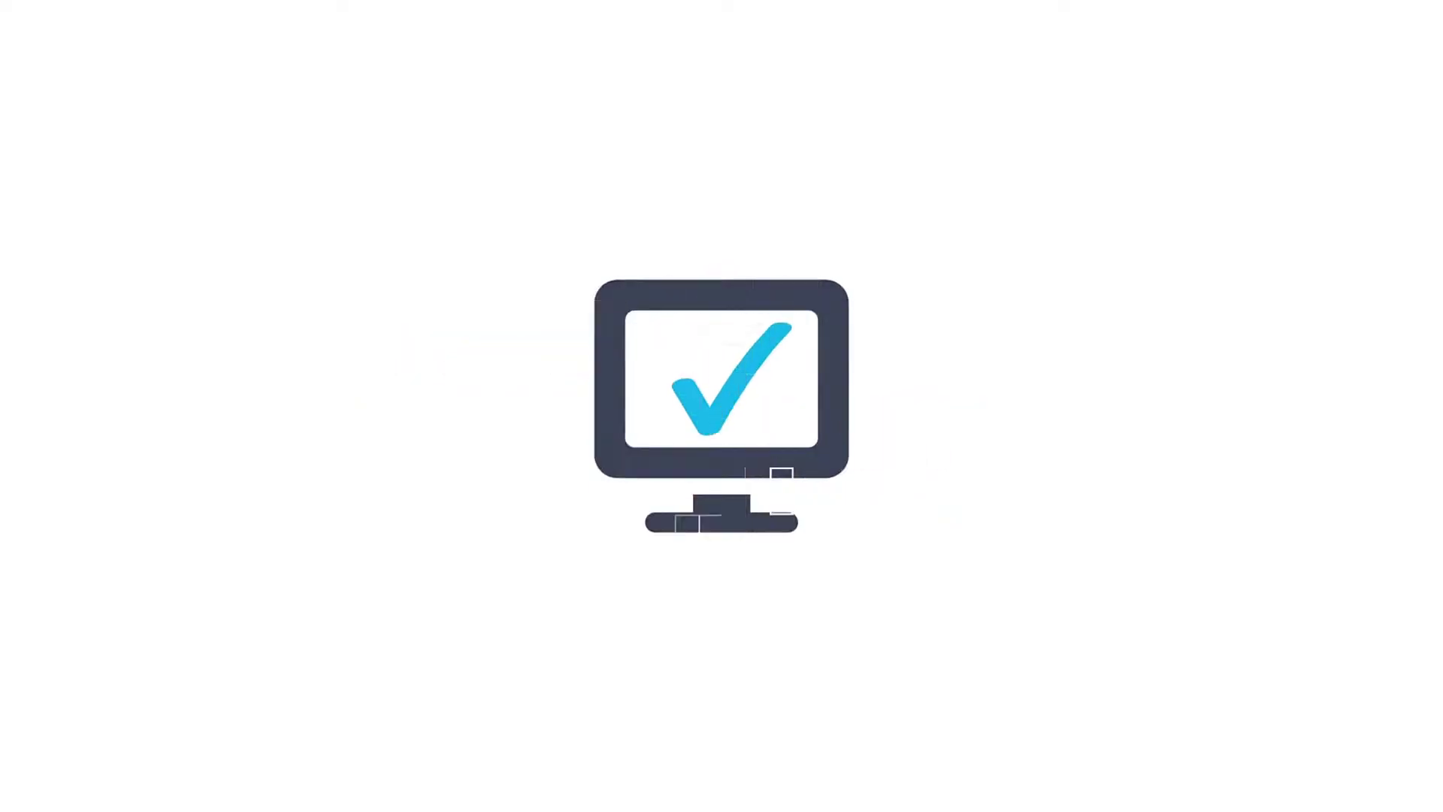
Reach Picasa 3 in Apps & features, start its uninstall, and decline the User Account Control prompt.
click(14, 789)
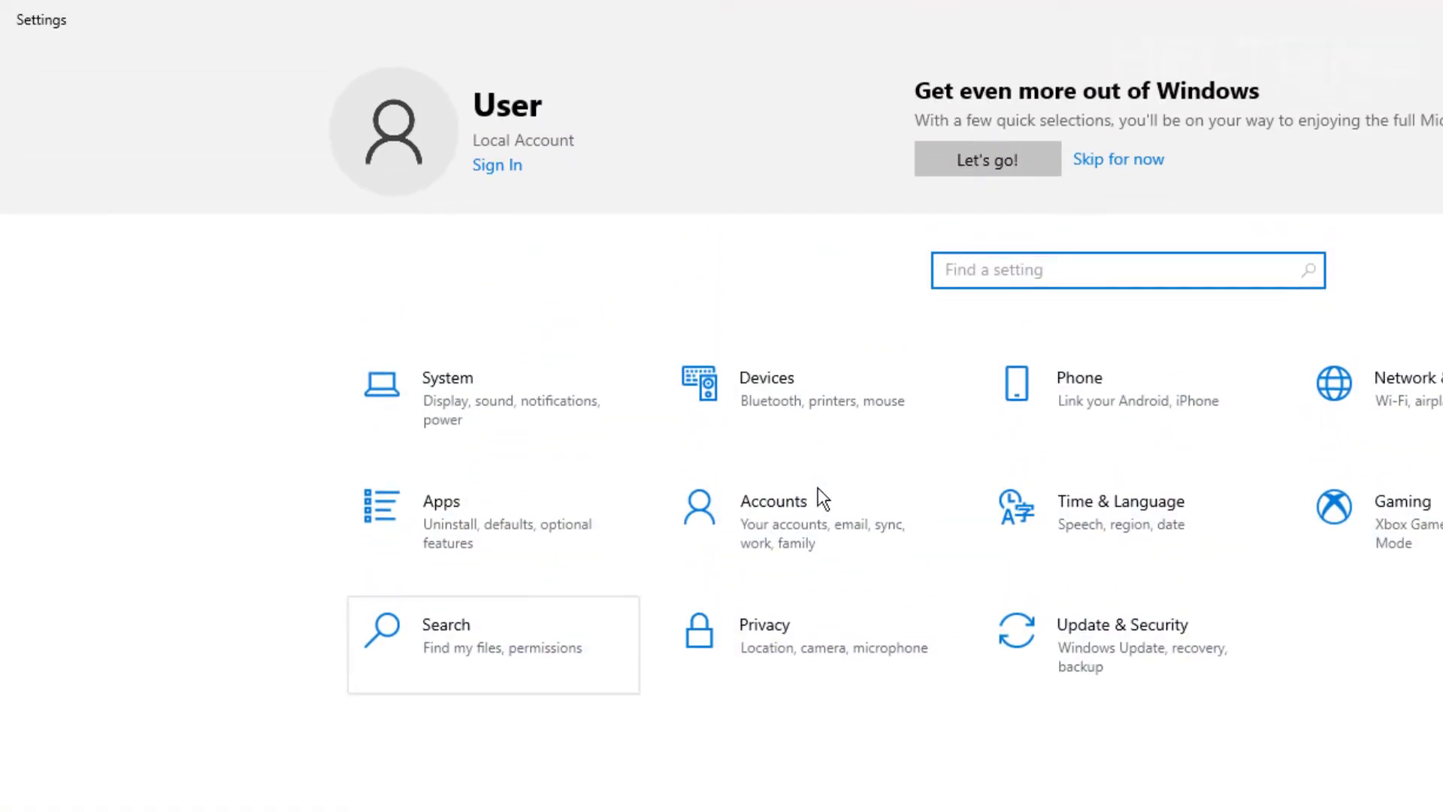
click(441, 502)
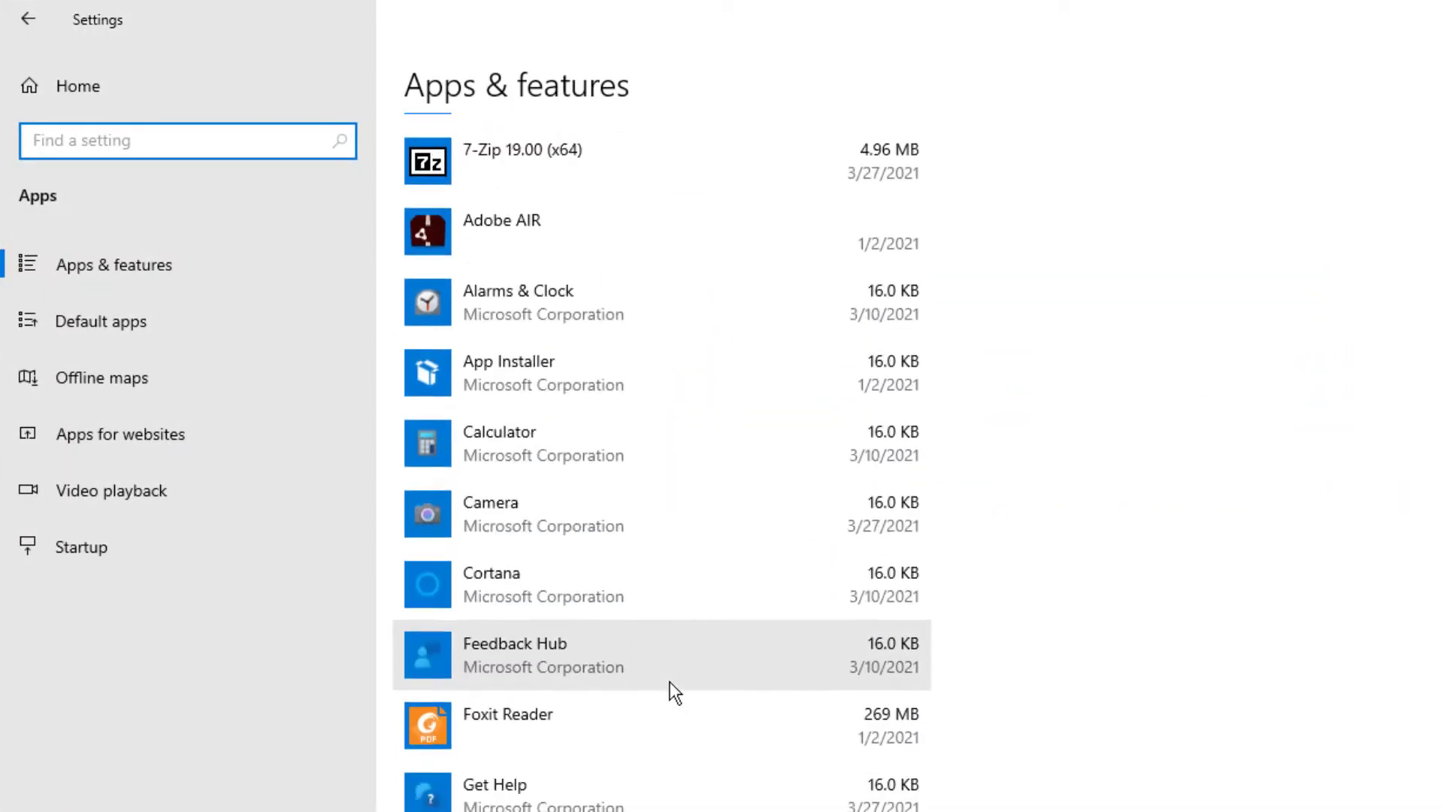
scroll(down, 3)
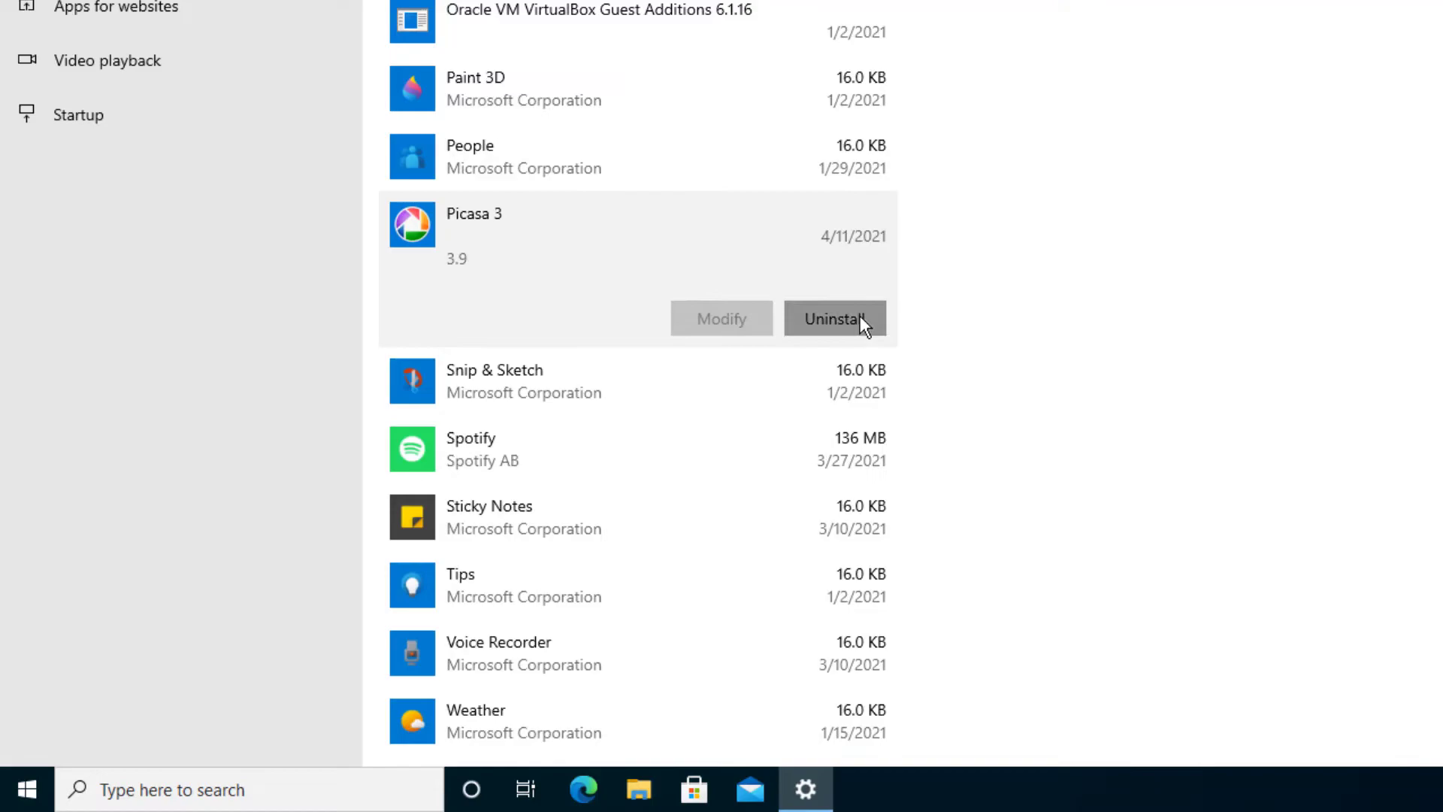
click(833, 319)
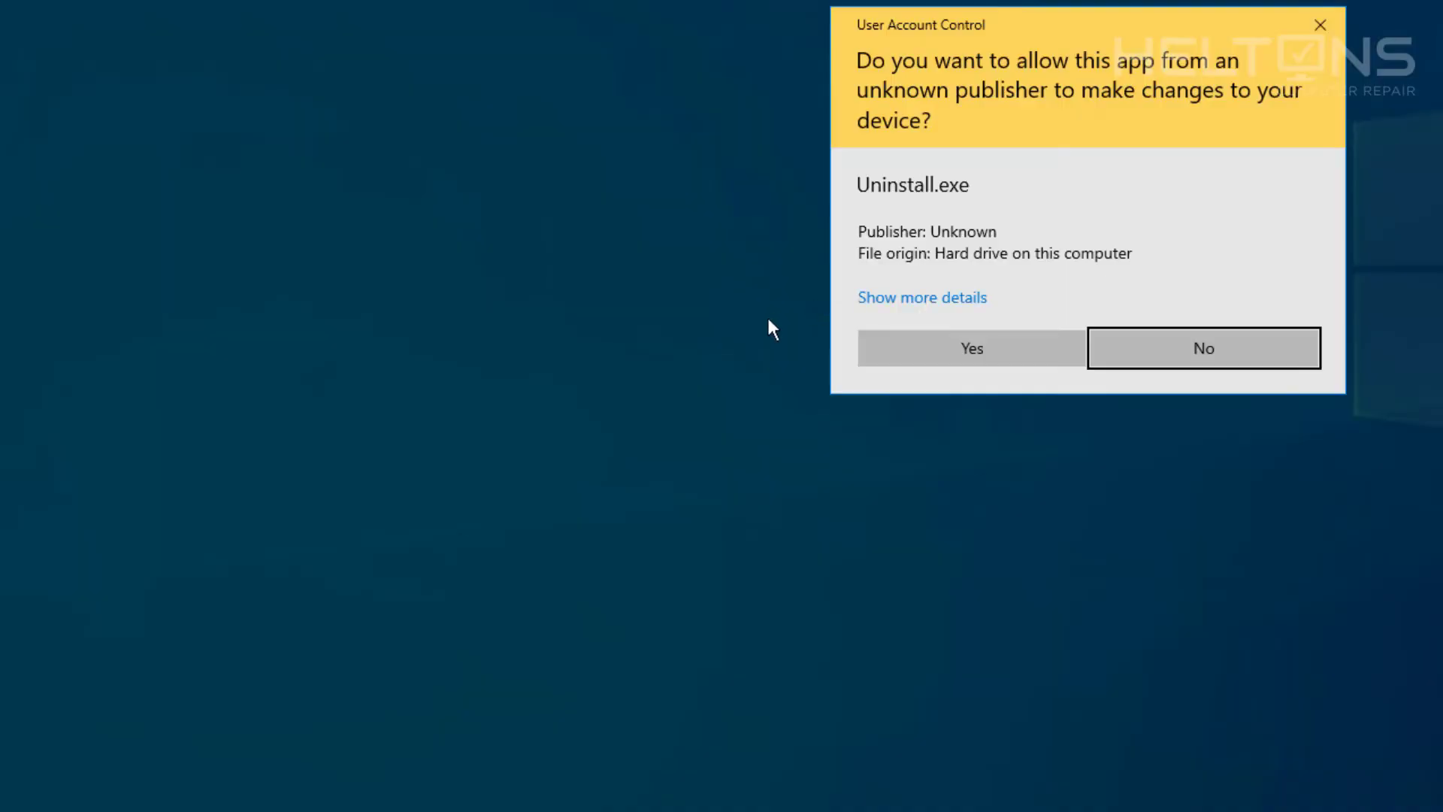
click(969, 347)
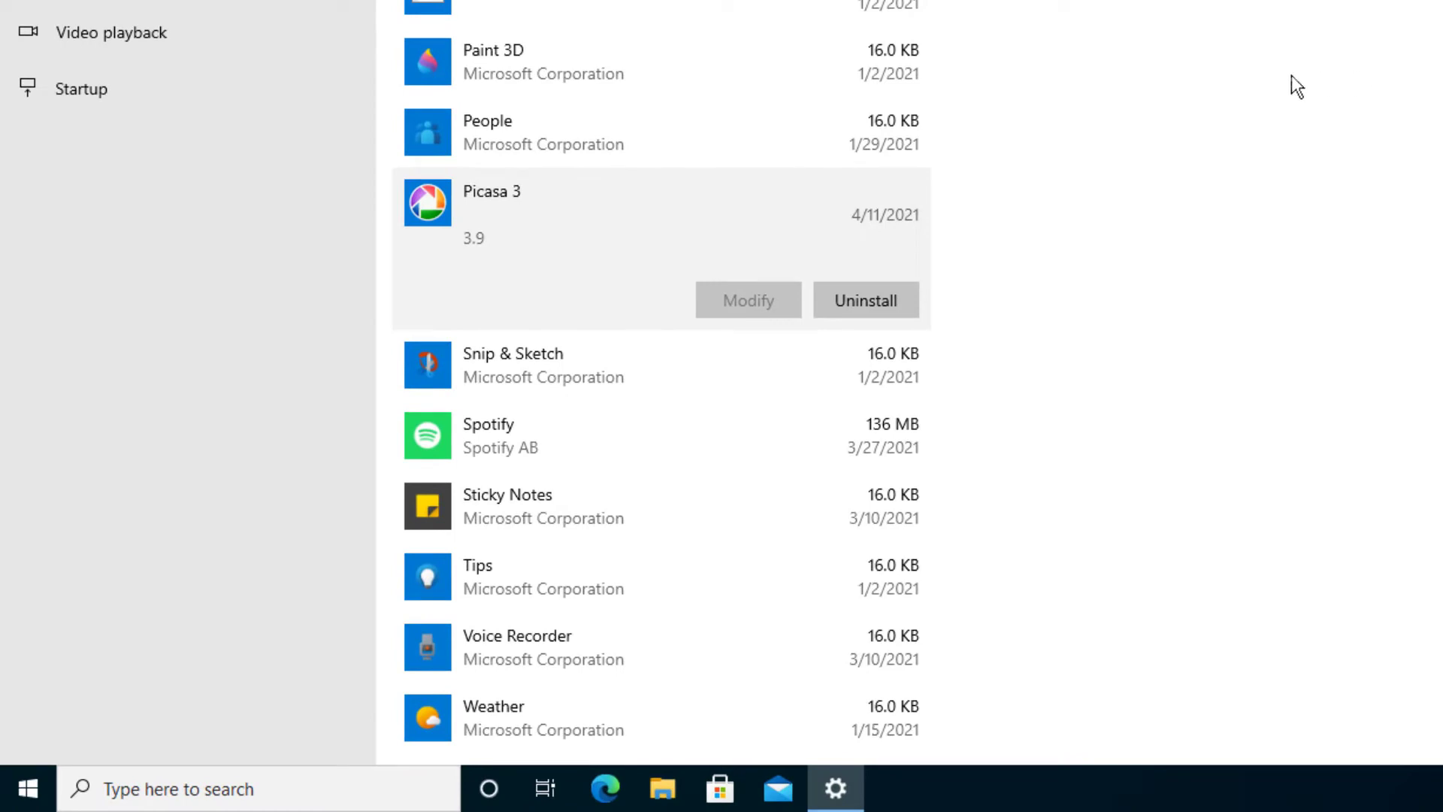
mouse_move(1285, 134)
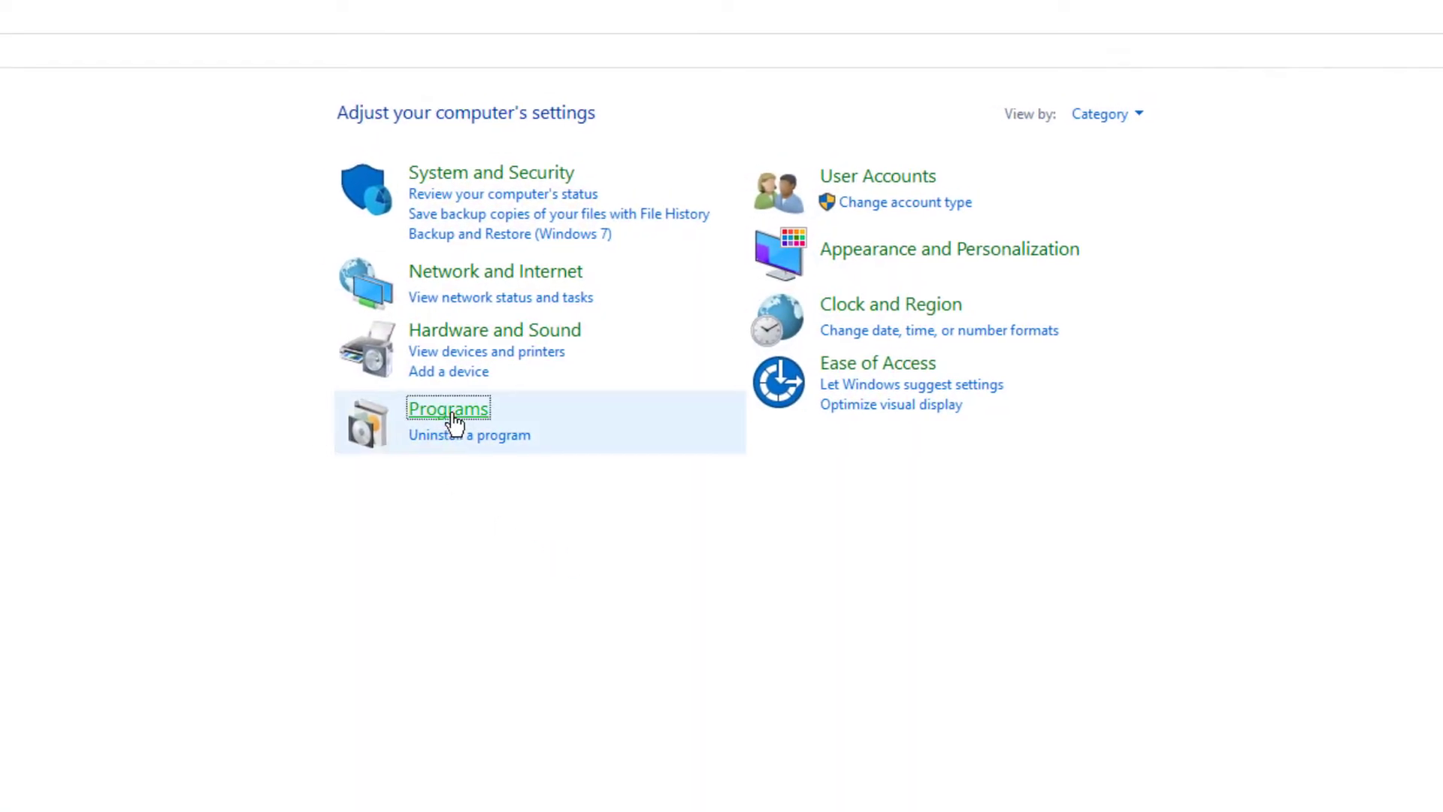
View Picasa 3 selected in Programs and Features, then close Control Panel back to the desktop.
click(448, 409)
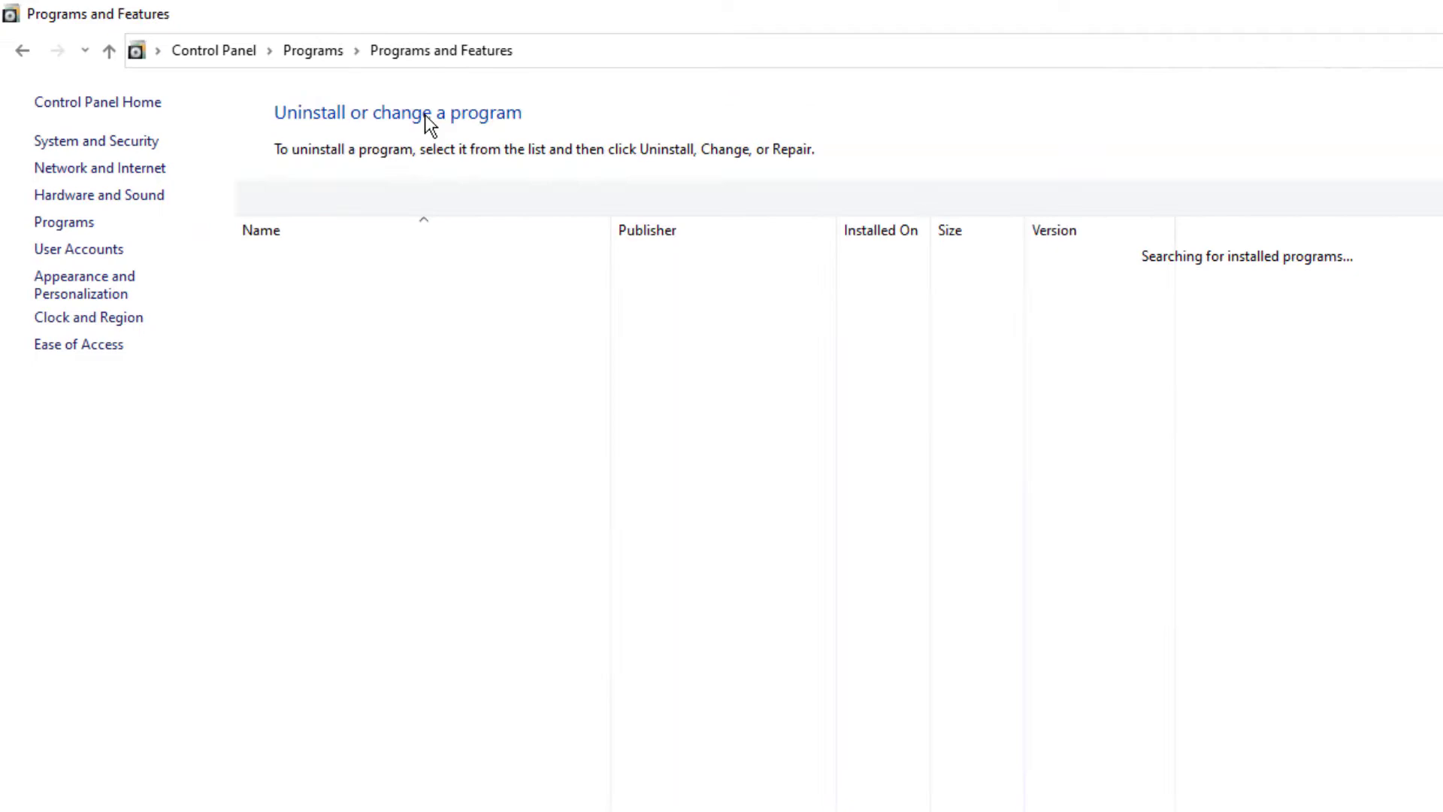
click(305, 482)
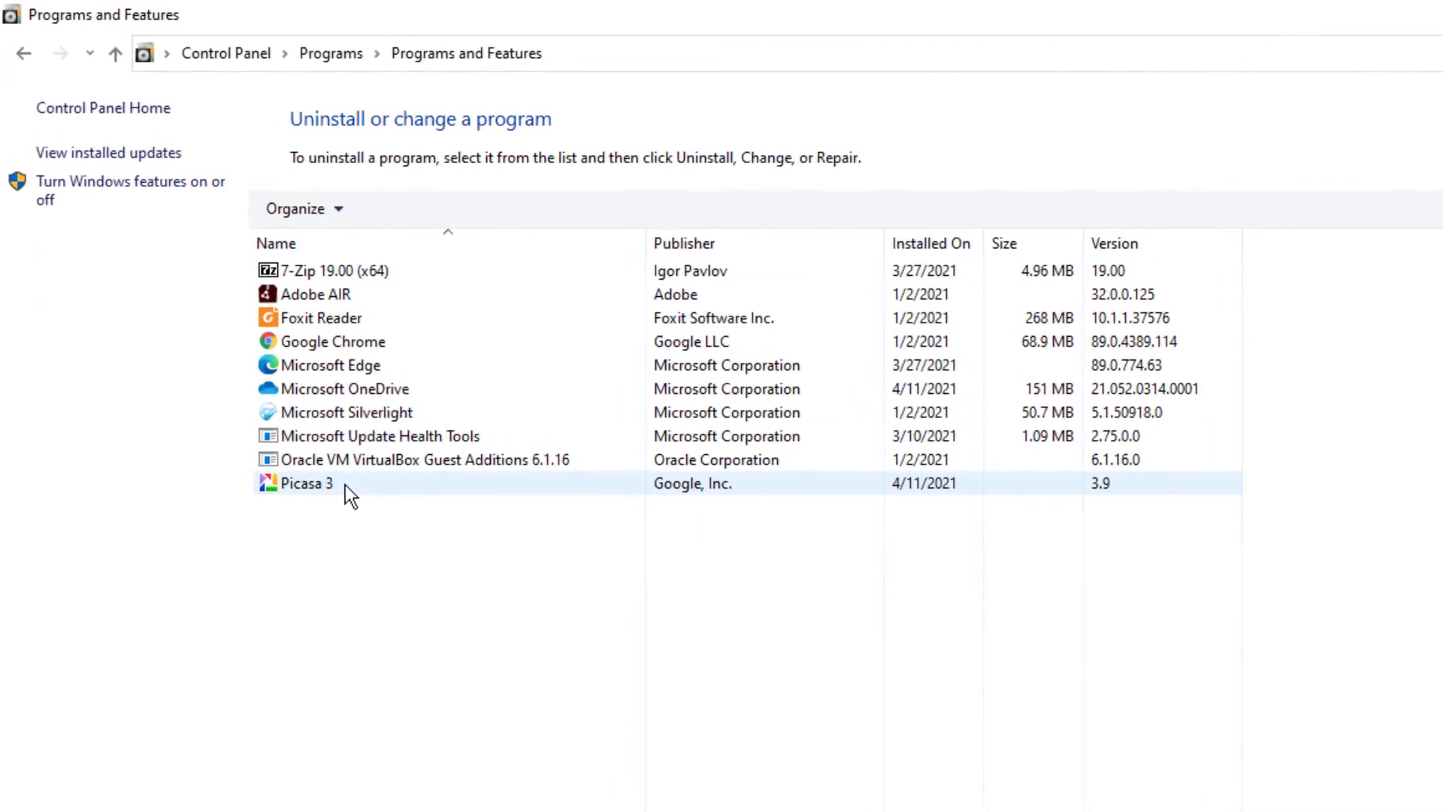
click(308, 482)
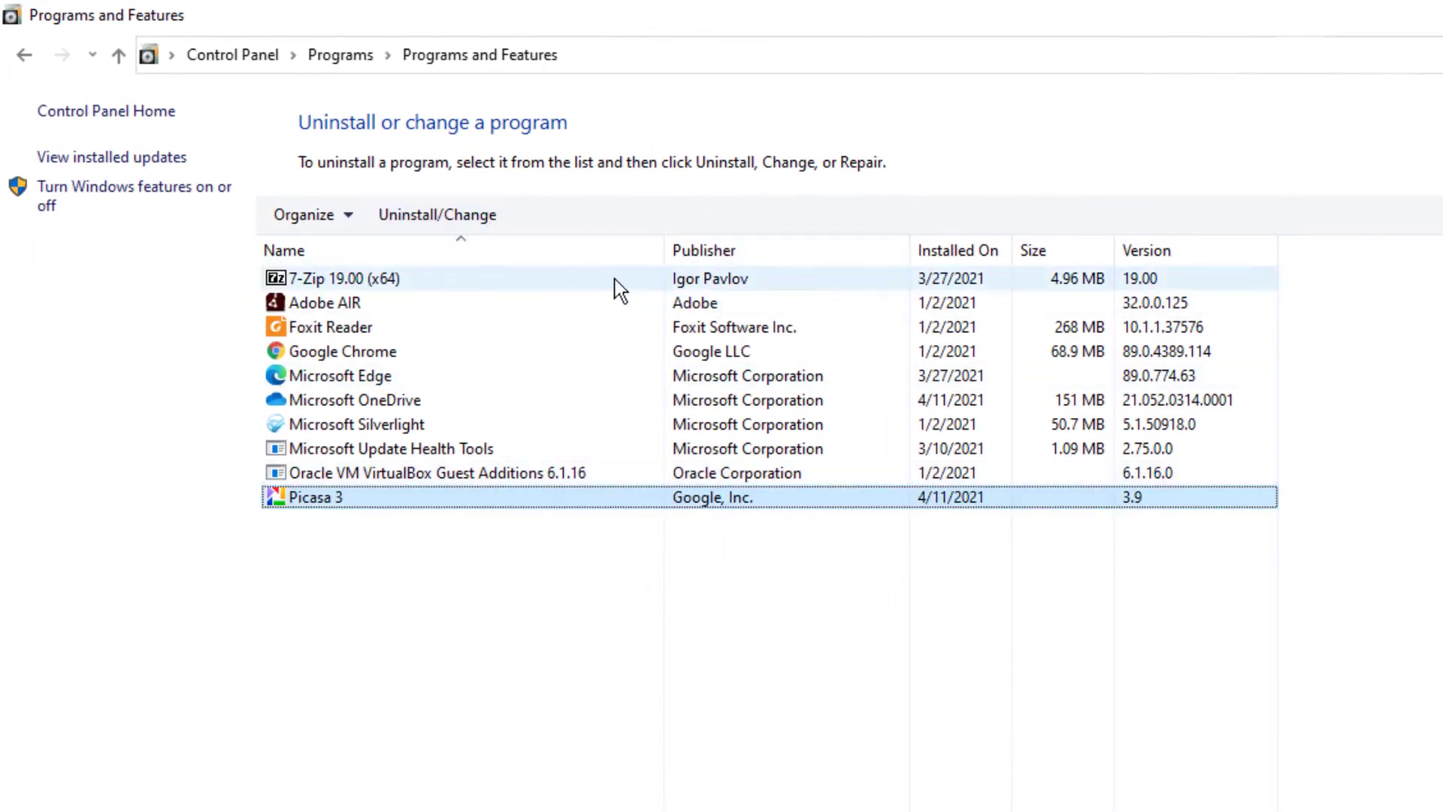
click(437, 215)
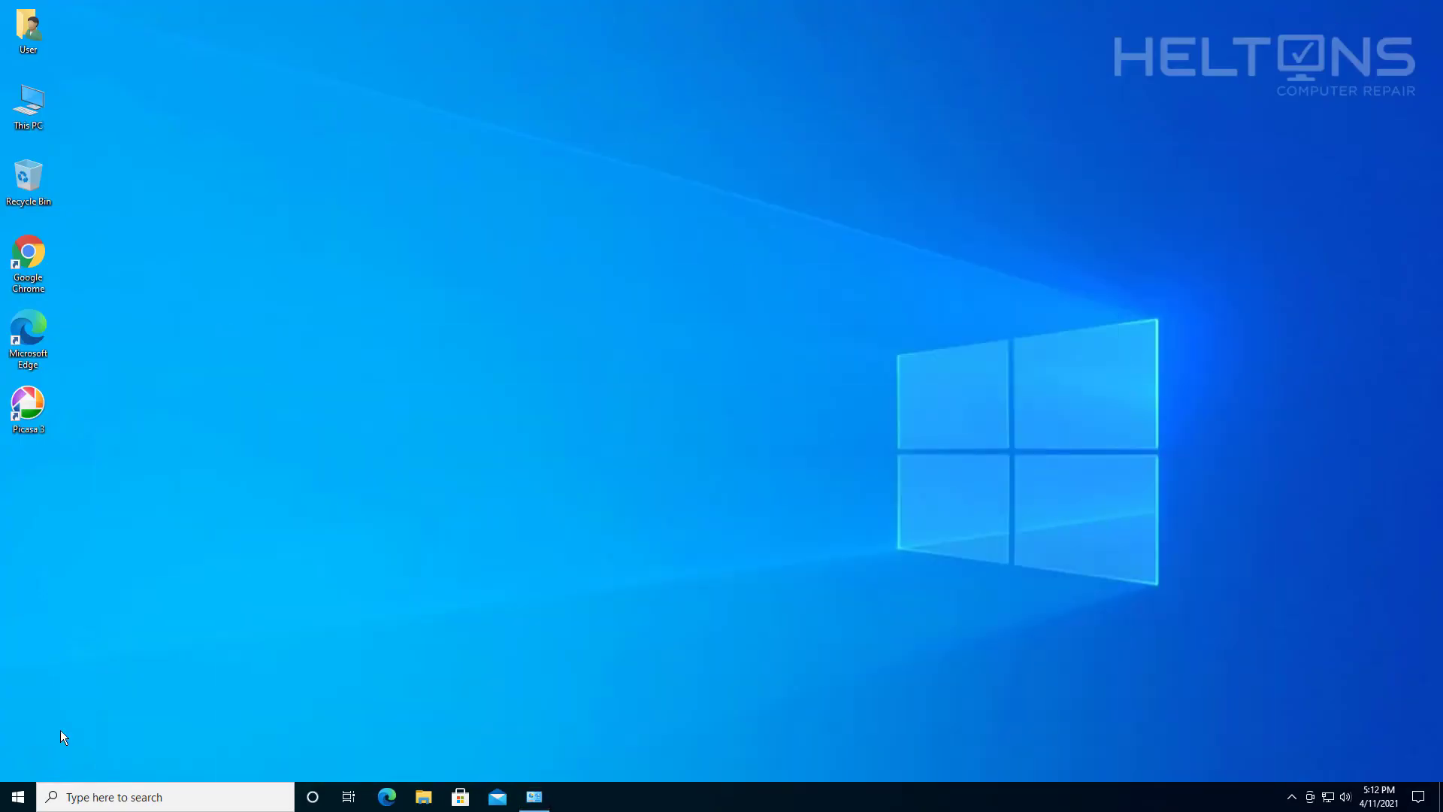
Launch Uninstall from the Start menu's Picasa 3 folder and approve the User Account Control prompt.
click(16, 797)
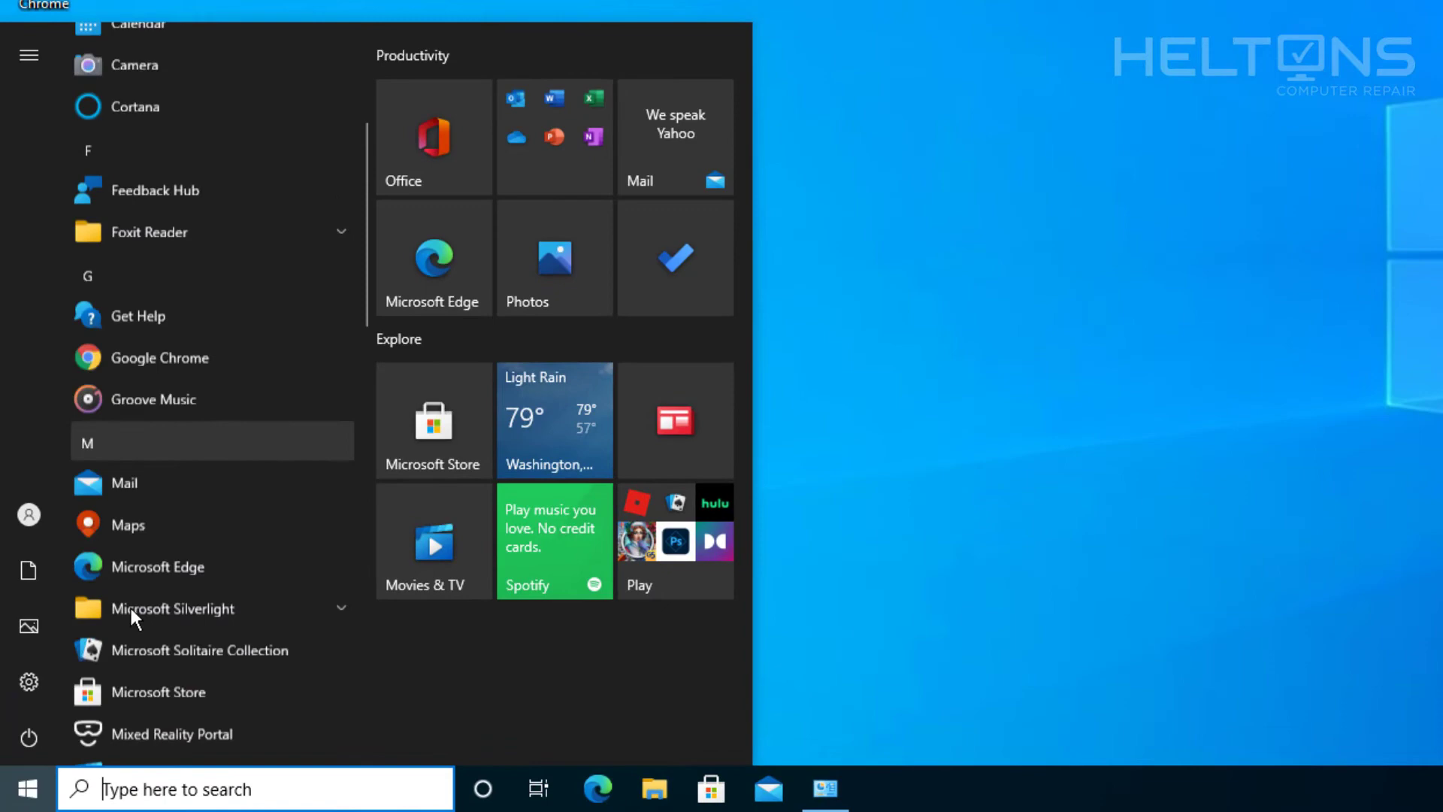
scroll(down, 3)
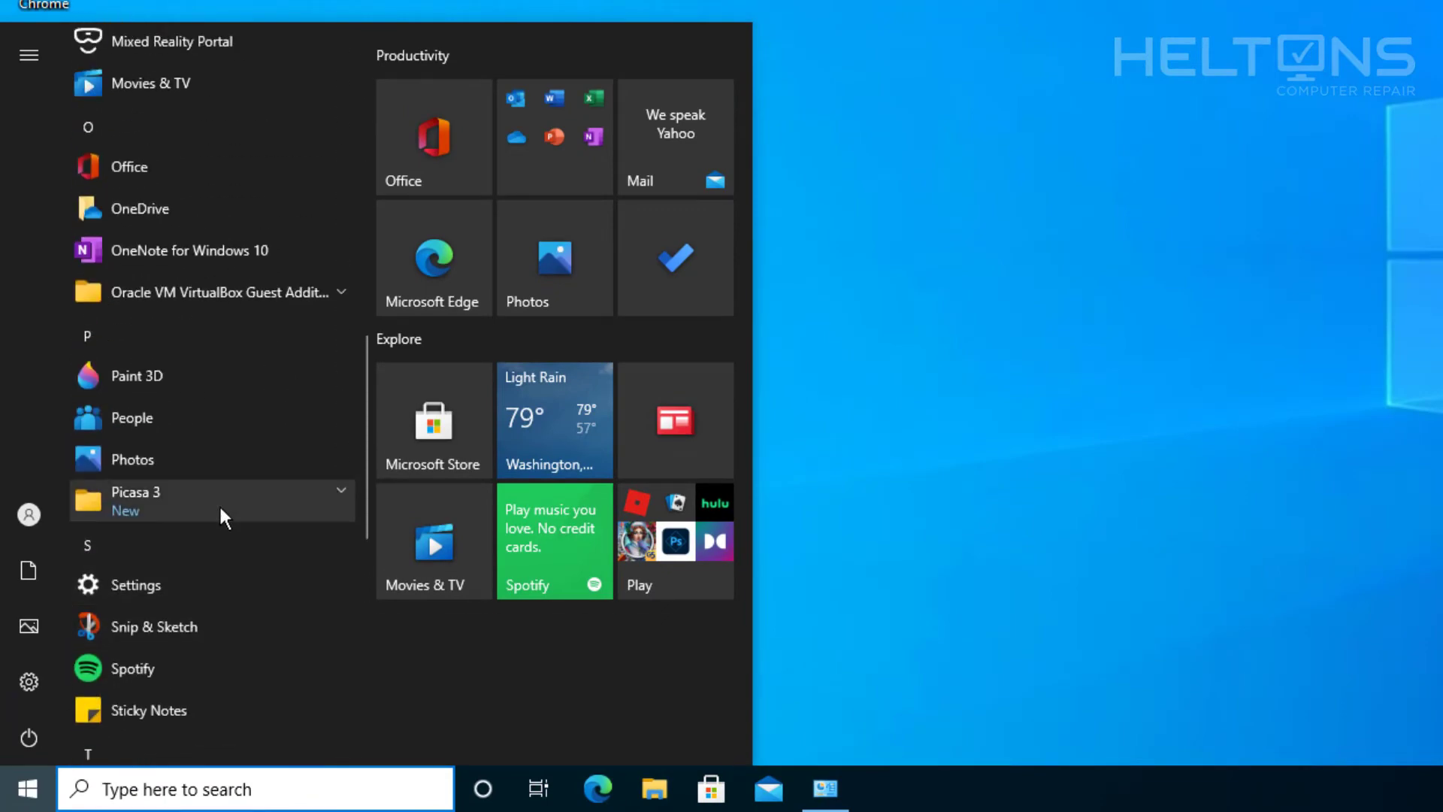
click(220, 499)
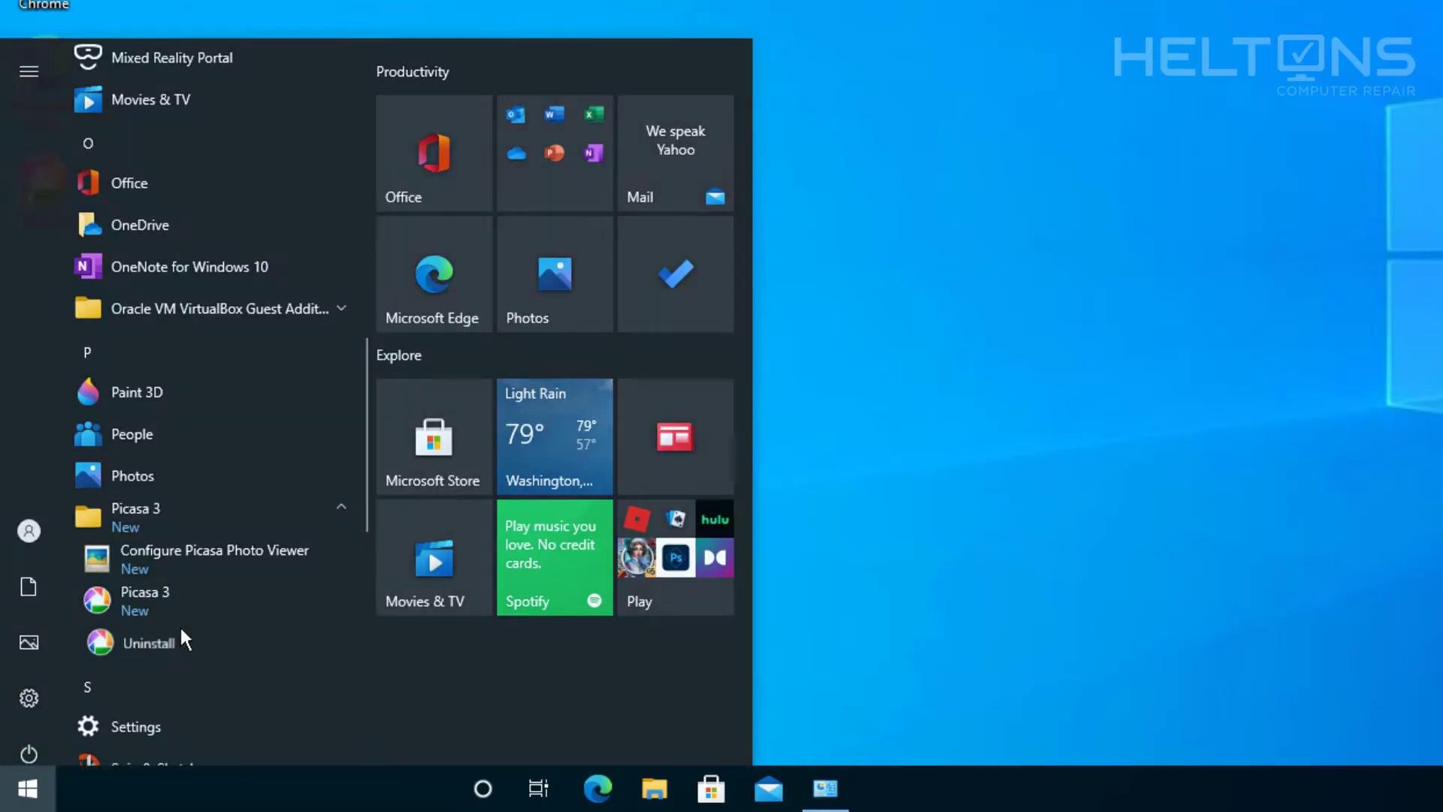
click(148, 641)
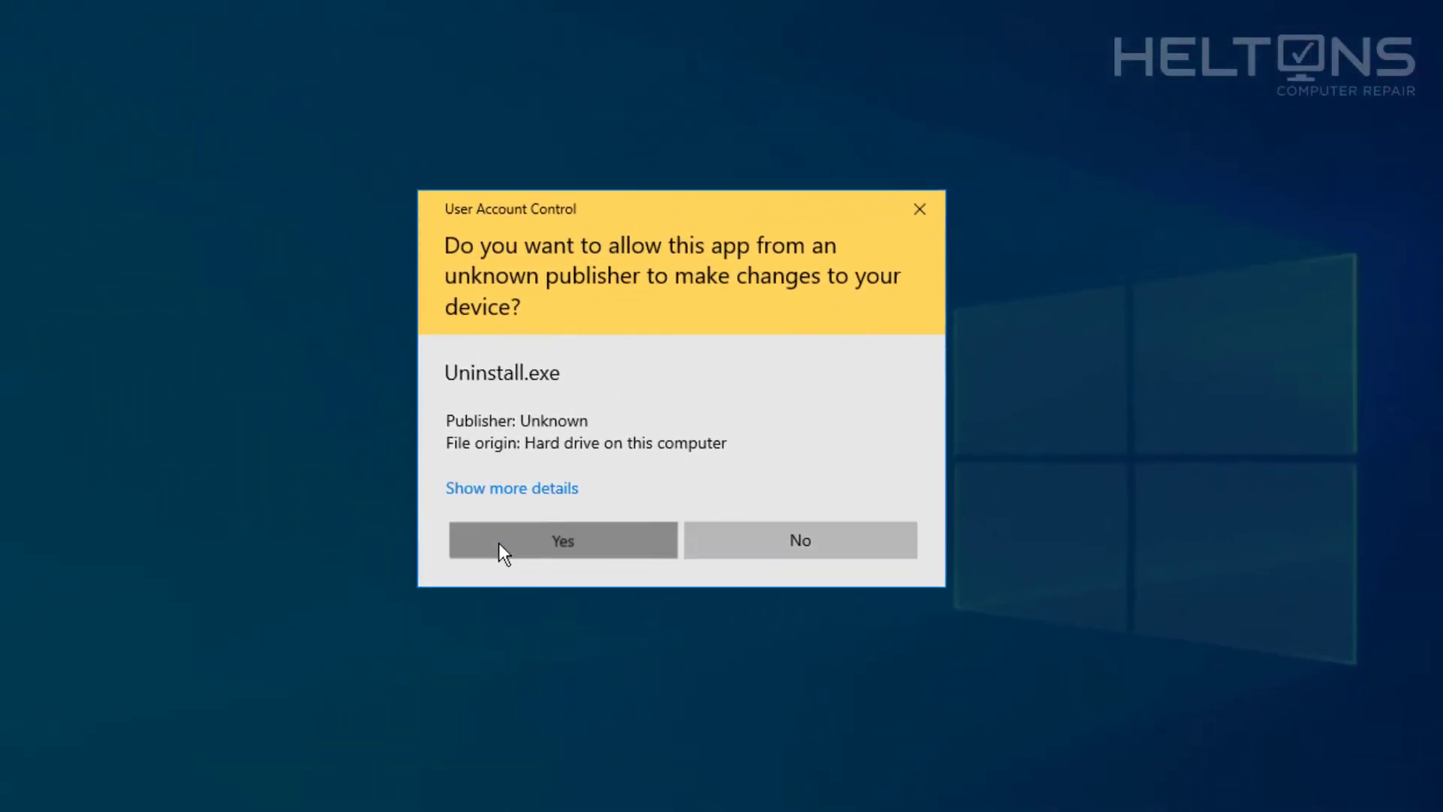
click(562, 540)
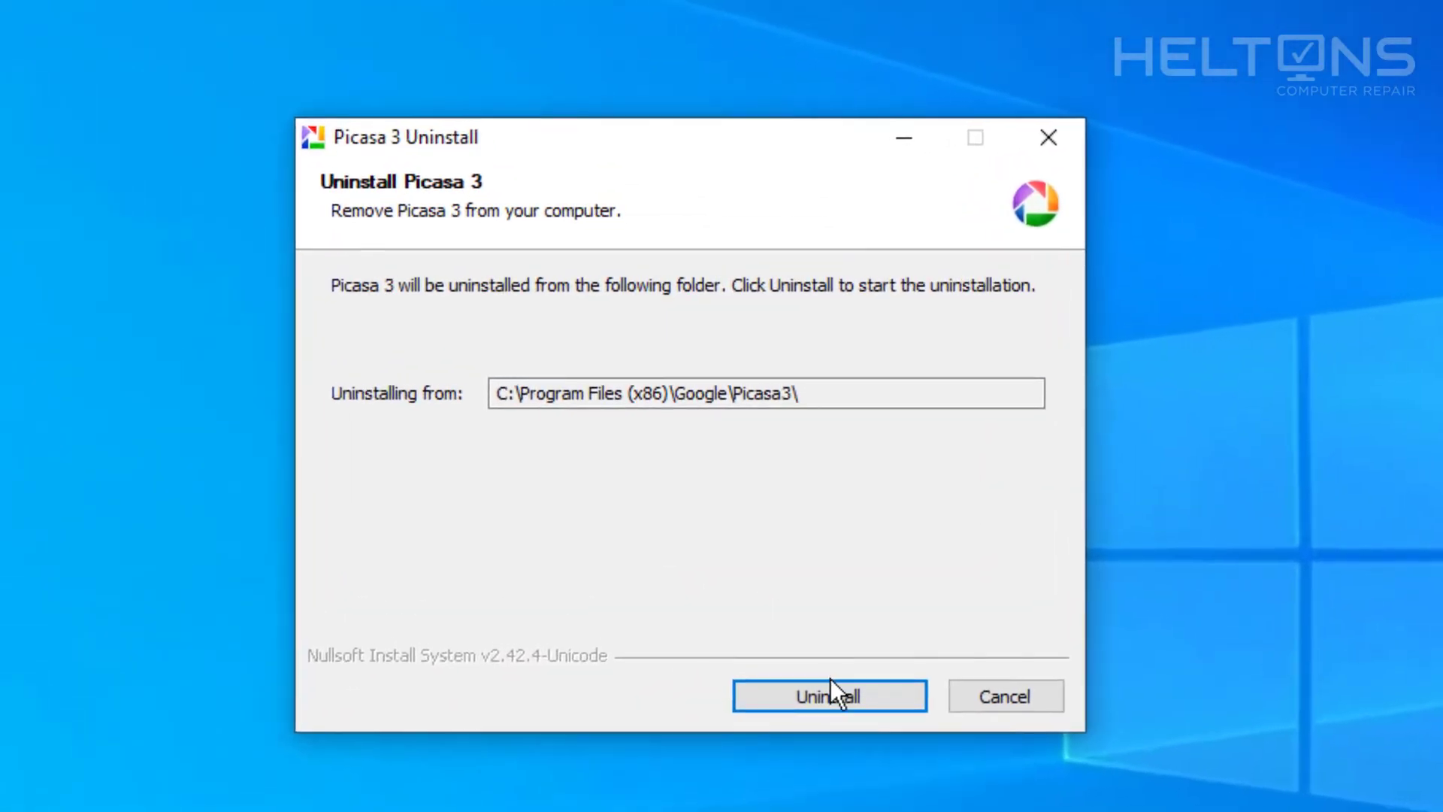
Uninstall Picasa 3 with its database, dismiss the Internet Explorer window, and finish the wizard.
click(826, 695)
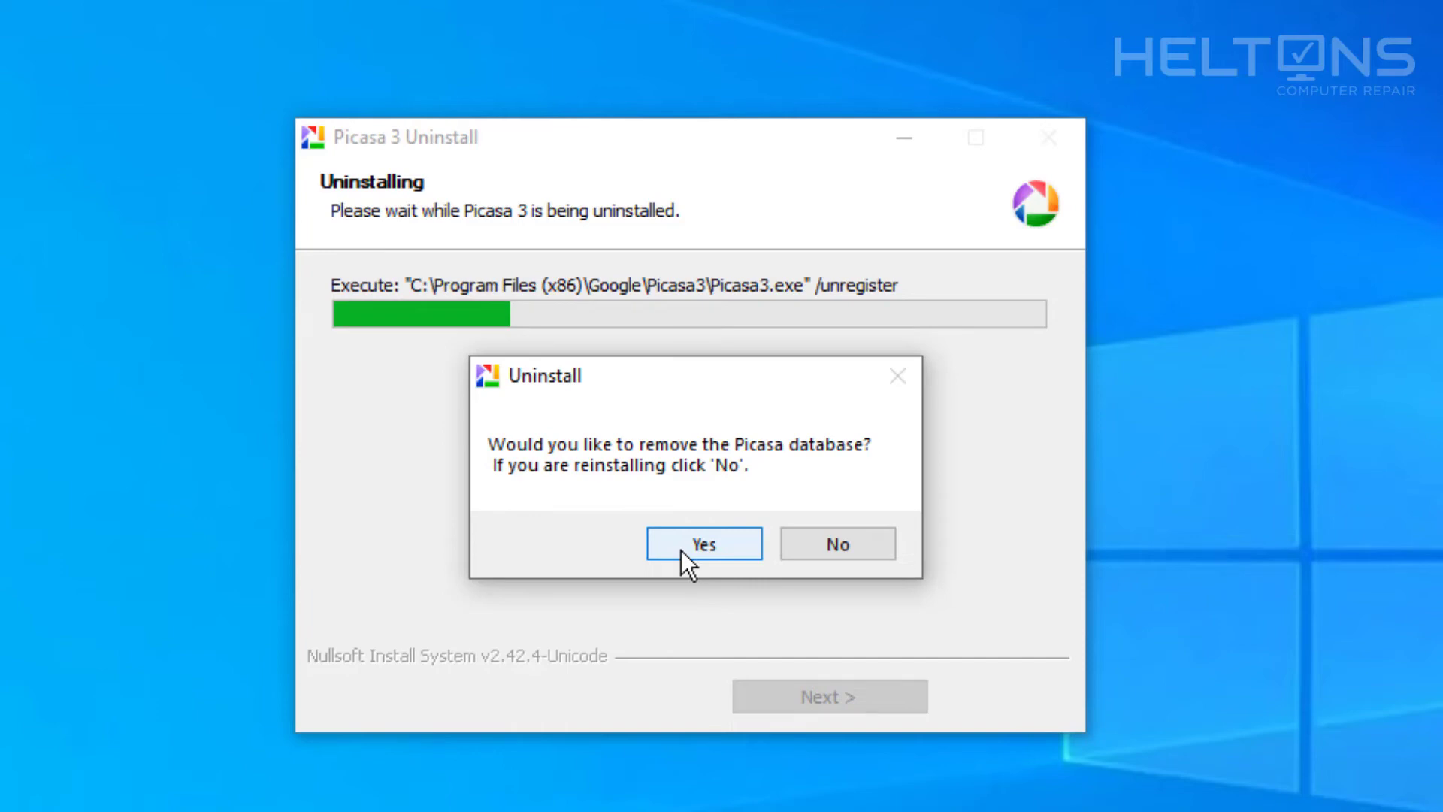
click(703, 542)
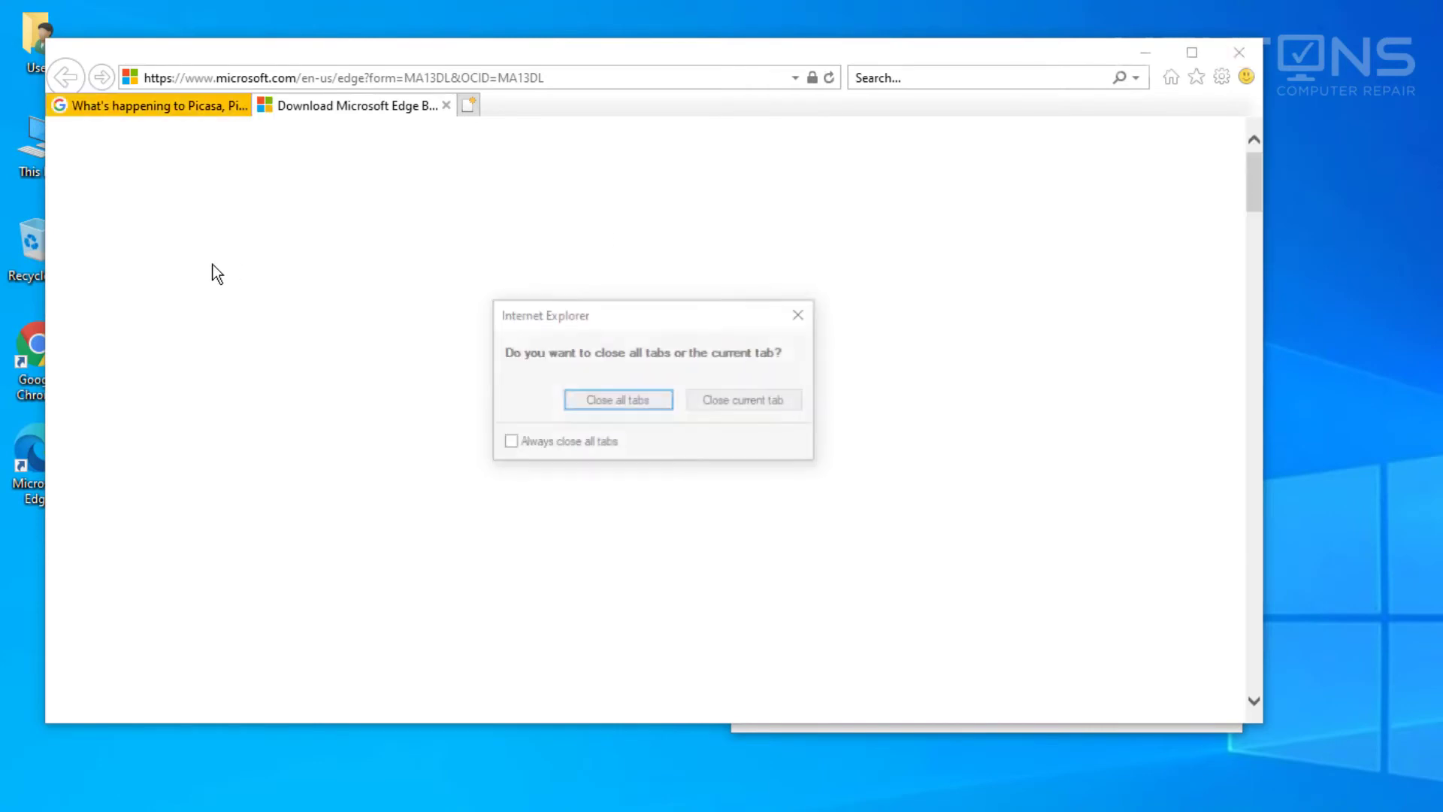
click(741, 400)
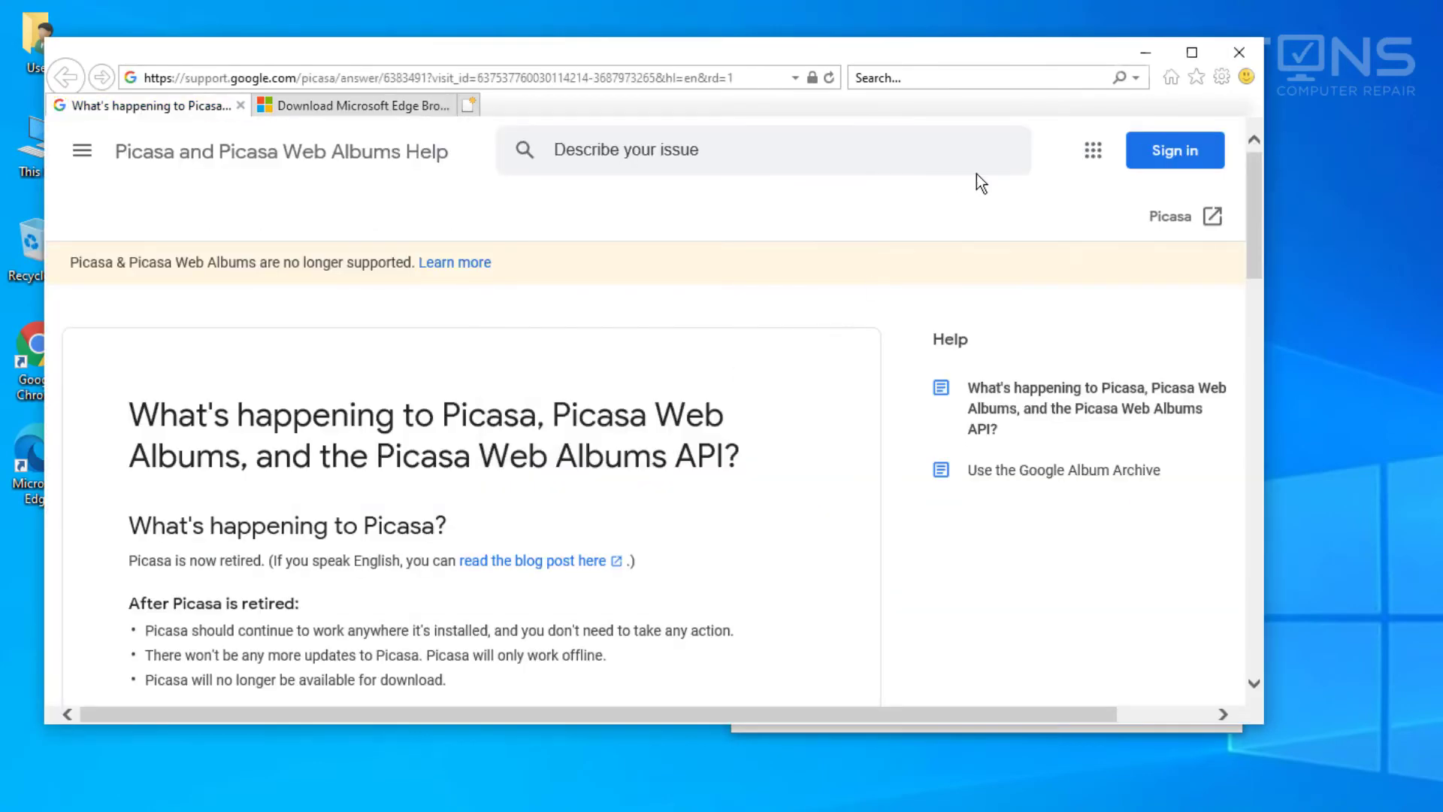
click(1239, 53)
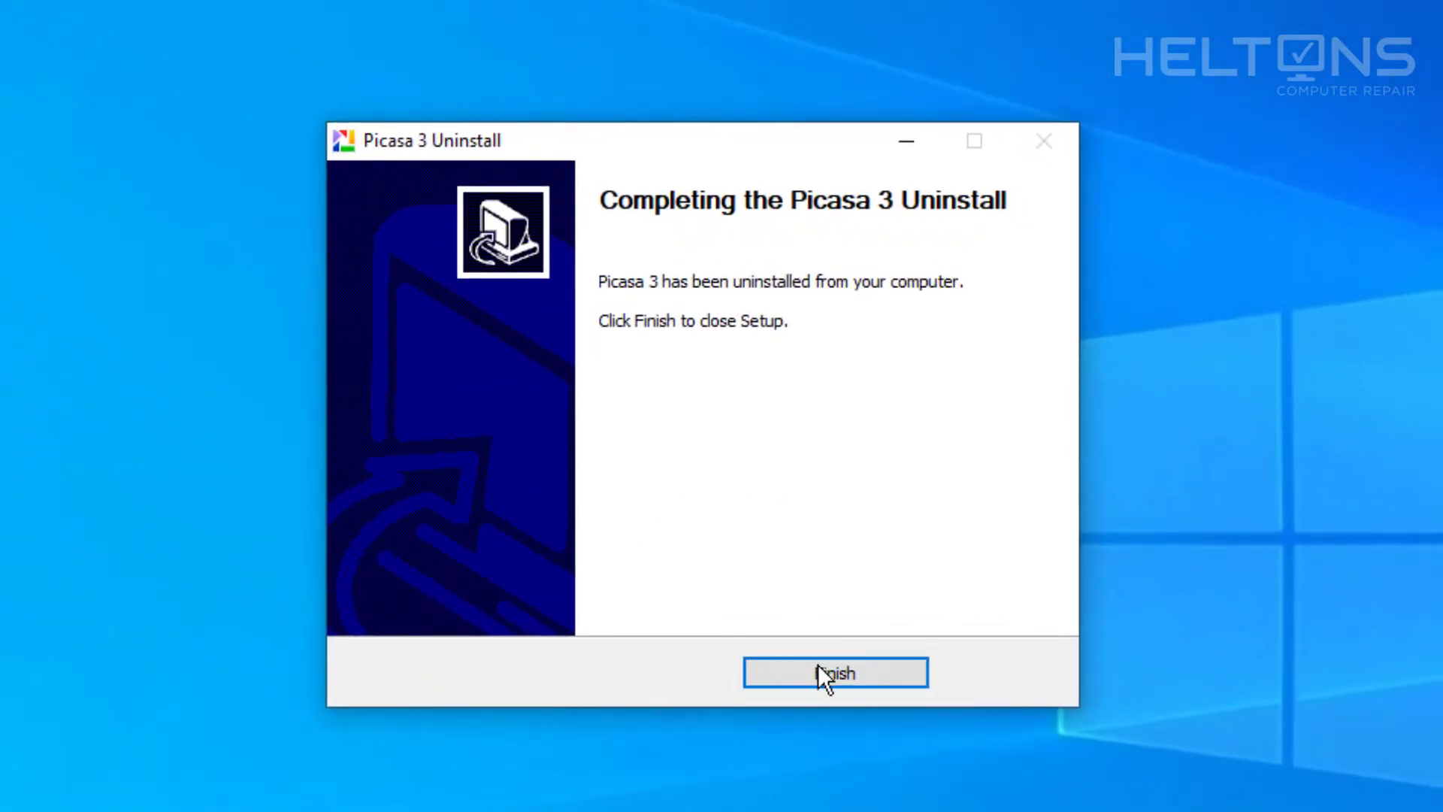
click(834, 673)
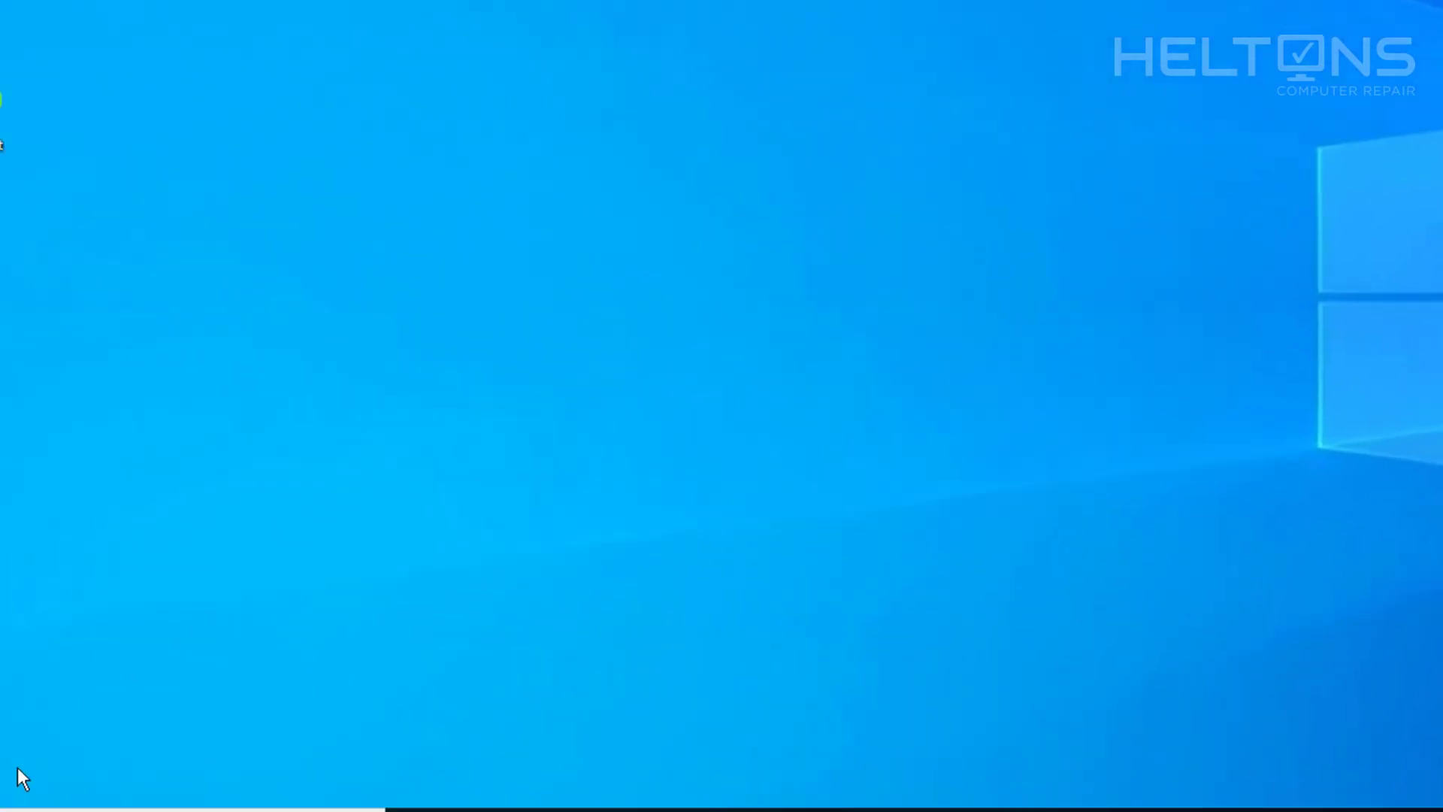
Scroll the Start menu app list to P, confirming the Picasa 3 folder is gone.
click(24, 789)
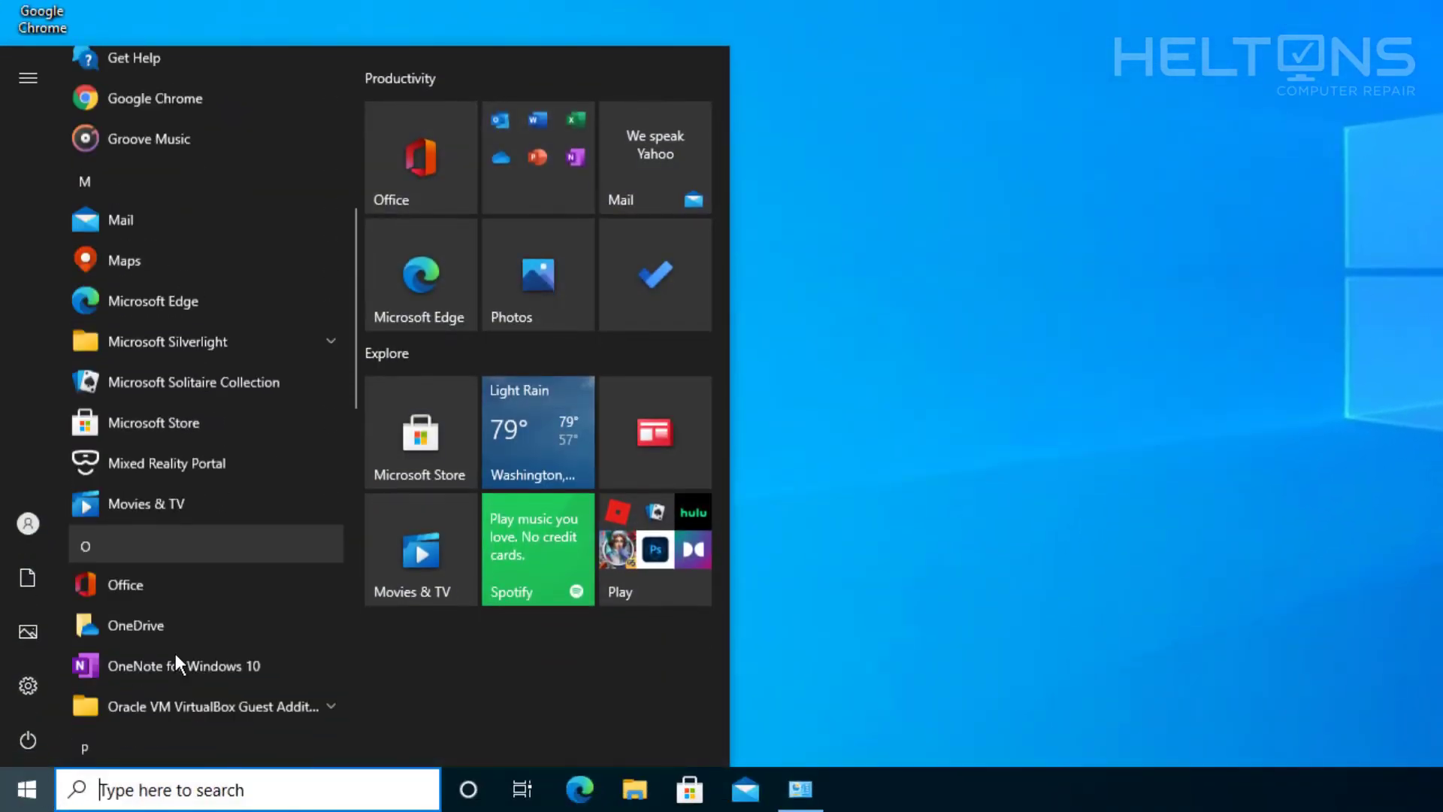
scroll(down, 3)
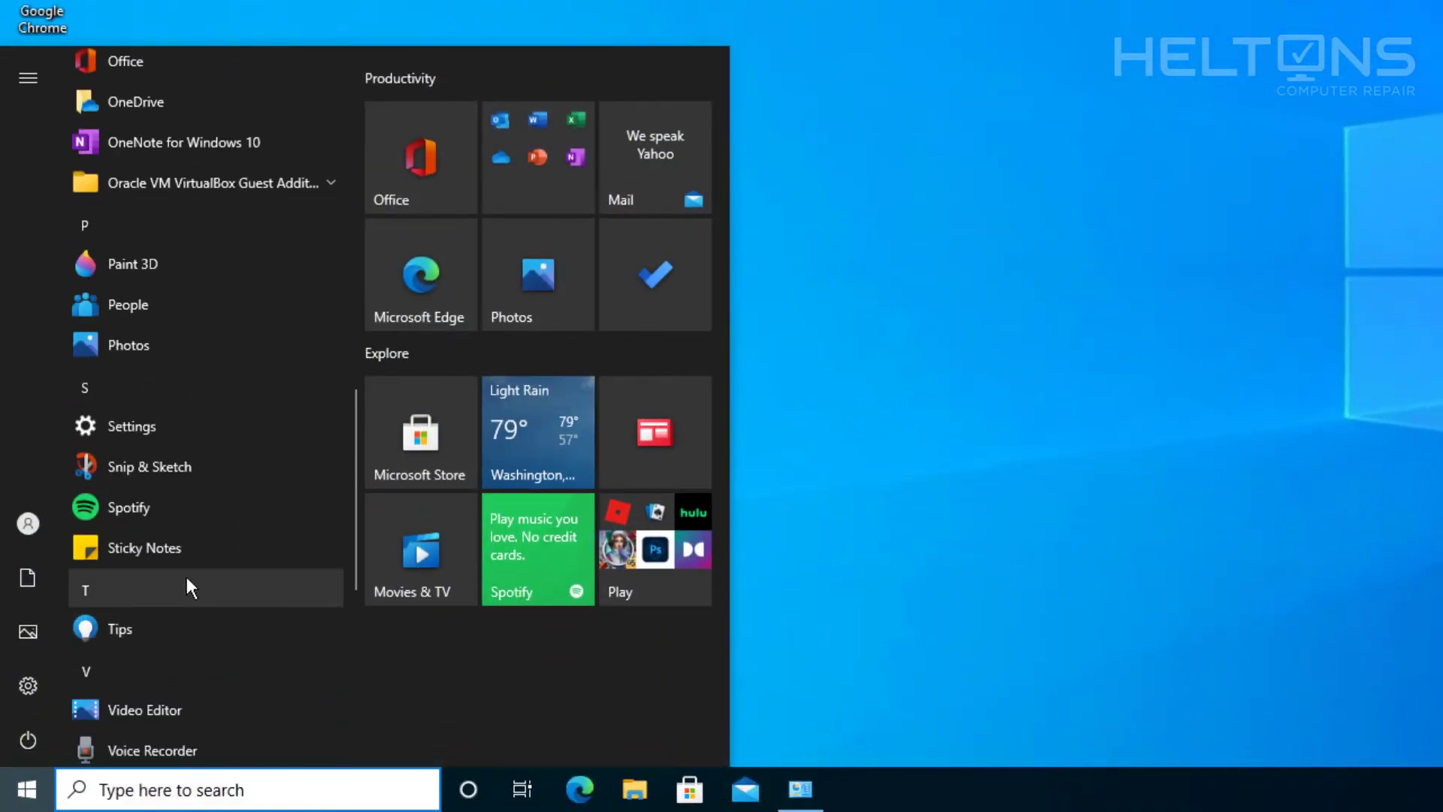